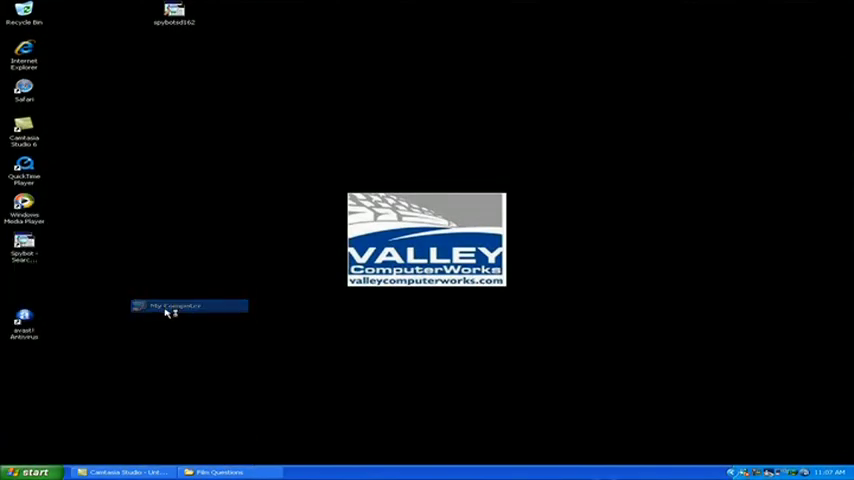
Step: From My Computer, turn on 'Show hidden files and folders' in Folder Options
{"action": "double_click", "coordinate": [176, 306]}
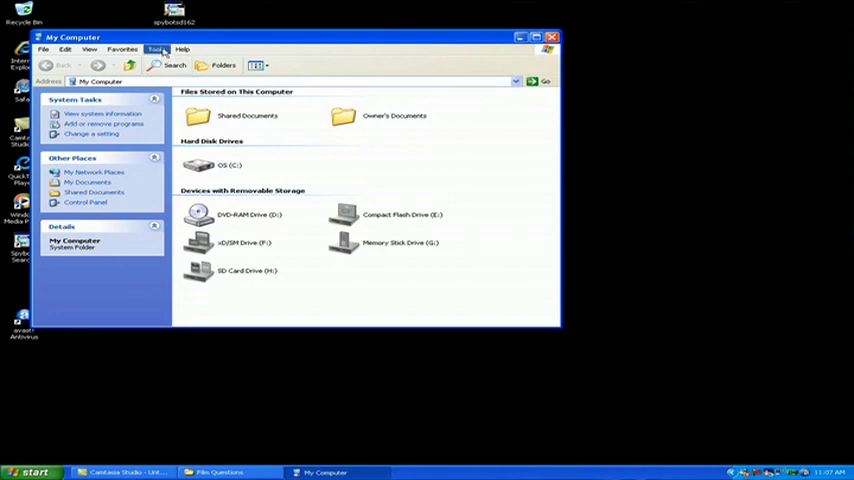
{"action": "left_click", "coordinate": [156, 48]}
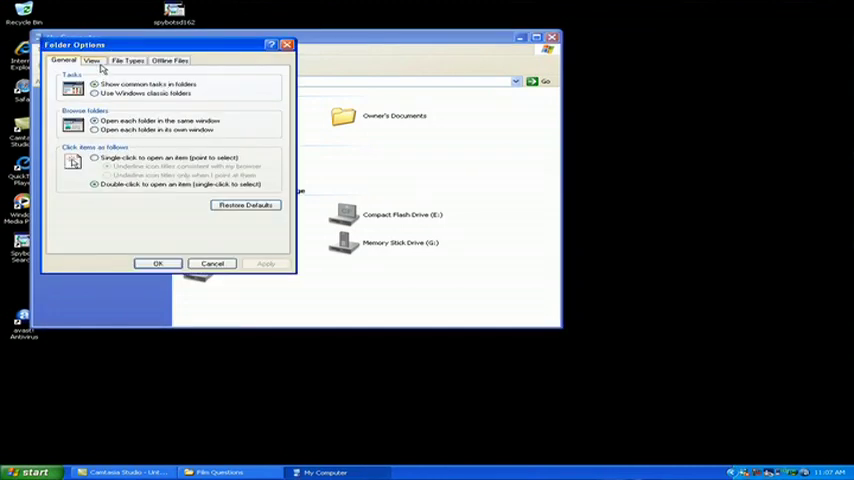
{"action": "left_click", "coordinate": [92, 60]}
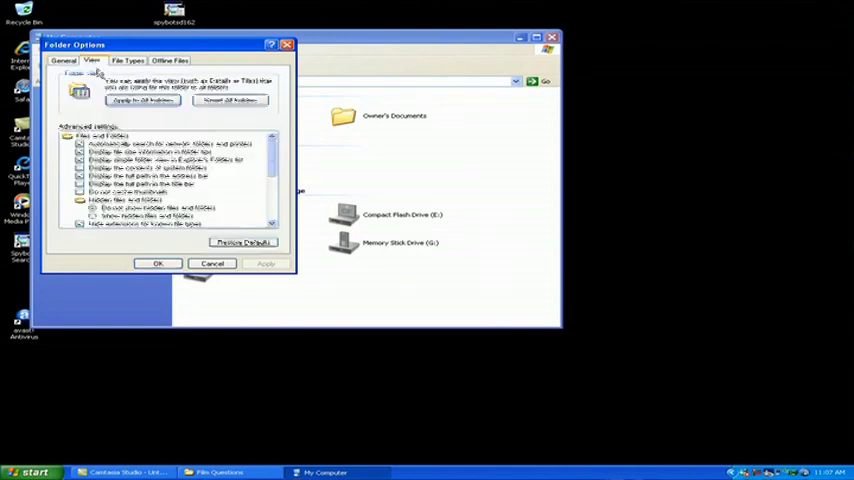
{"action": "left_click", "coordinate": [92, 216]}
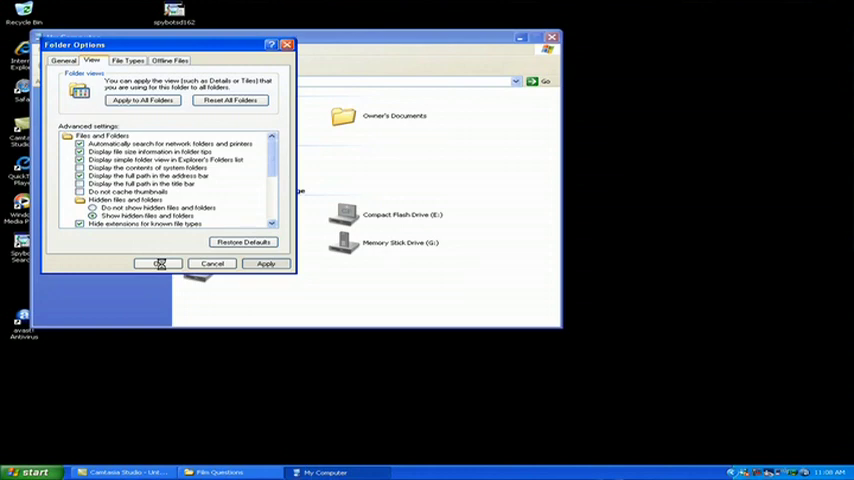
{"action": "left_click", "coordinate": [156, 264]}
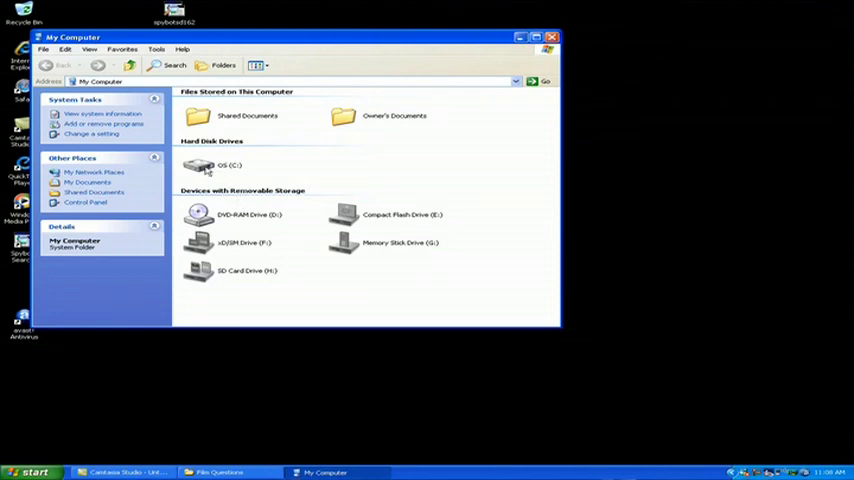
Step: Navigate into C:\WINDOWS toward its Temp folder
{"action": "double_click", "coordinate": [200, 164]}
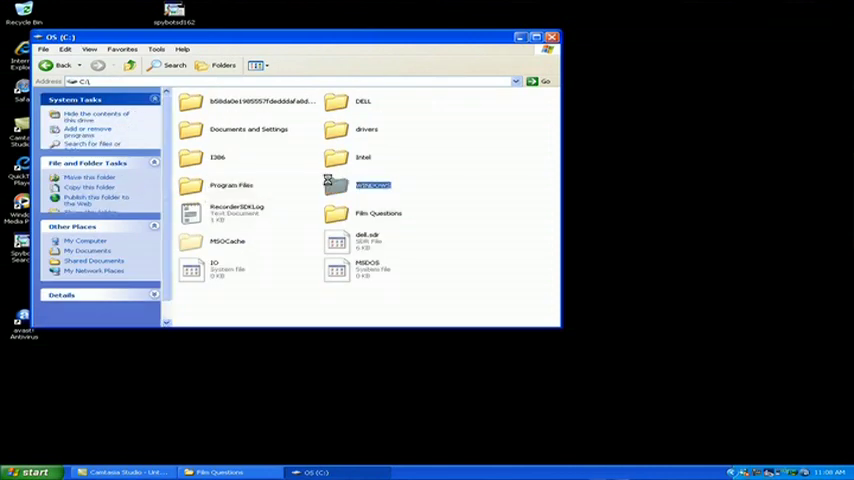
{"action": "double_click", "coordinate": [372, 184]}
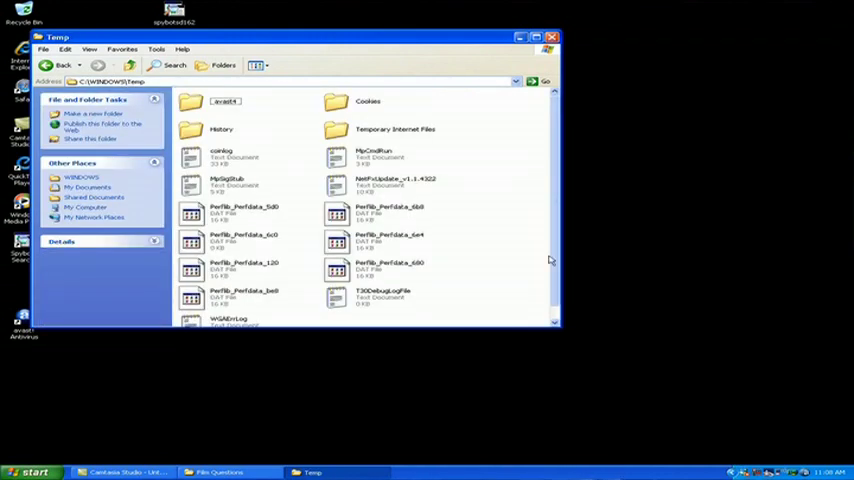
{"action": "mouse_move", "coordinate": [466, 274]}
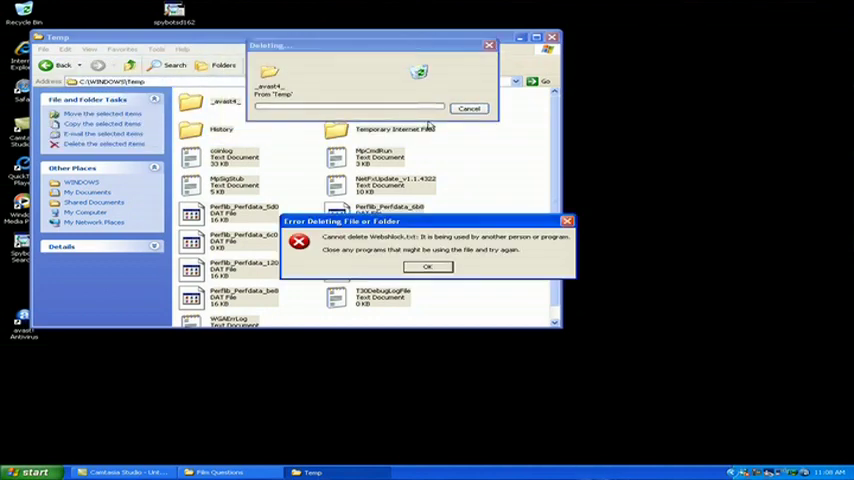
Step: Delete the WINDOWS Temp contents, skipping in-use files and sending the rest to the Recycle Bin
{"action": "left_click", "coordinate": [428, 266]}
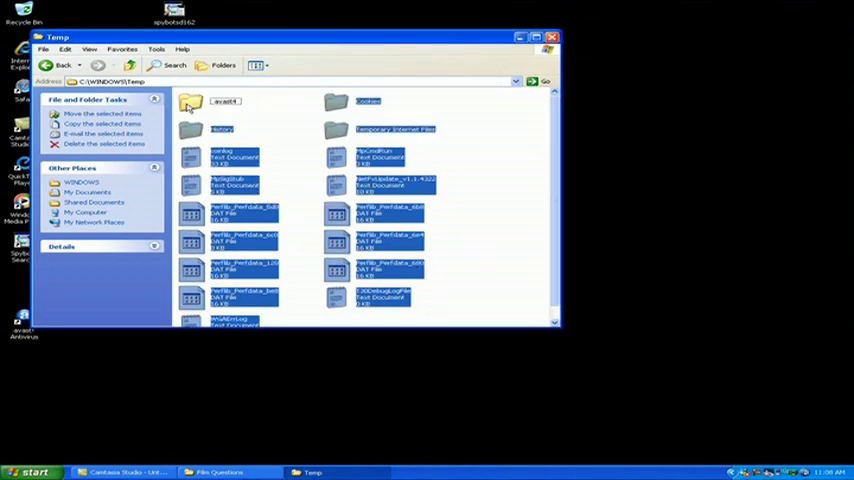
{"action": "left_click", "coordinate": [104, 144]}
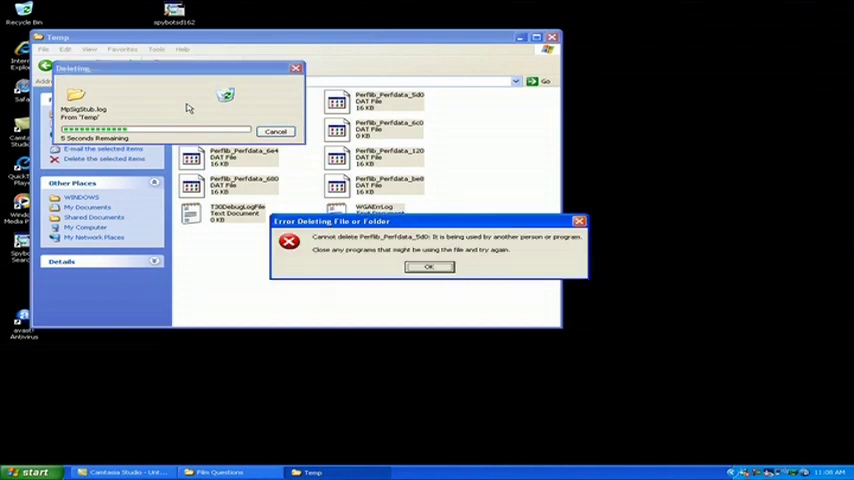
{"action": "left_click", "coordinate": [428, 266]}
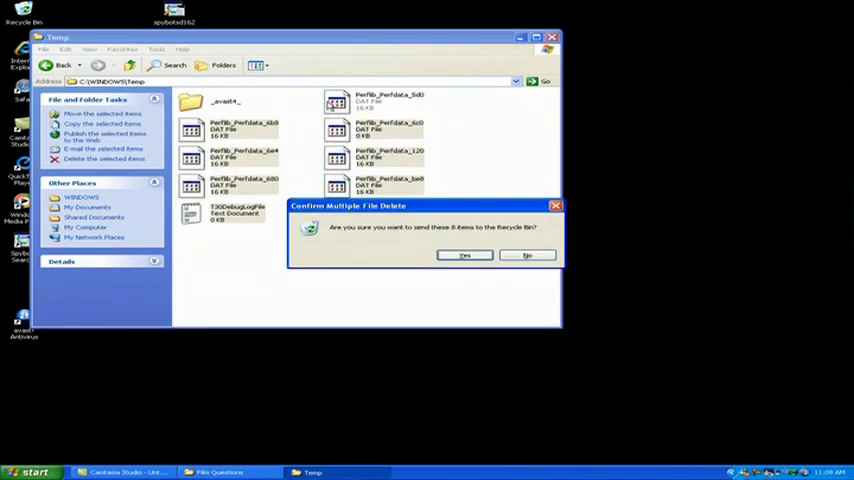
{"action": "left_click", "coordinate": [464, 256]}
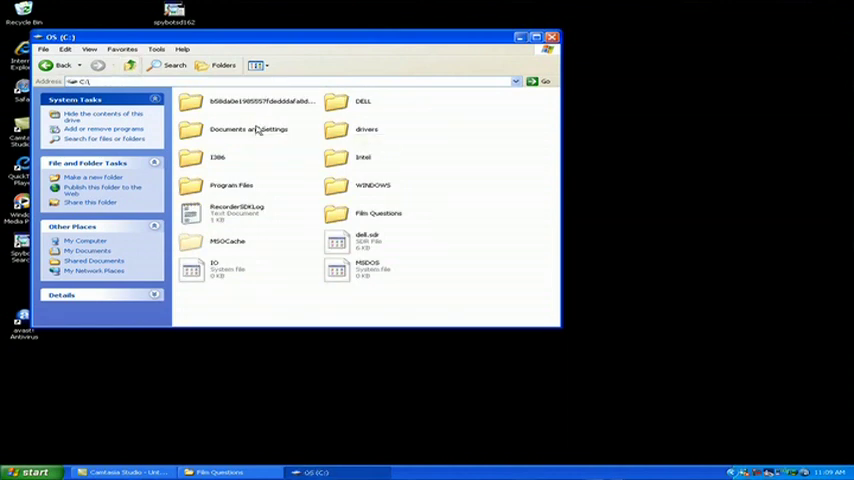
Step: Clear the Owner's Local Settings Temp folder, skipping in-use files and deleting read-only ones
{"action": "double_click", "coordinate": [248, 128]}
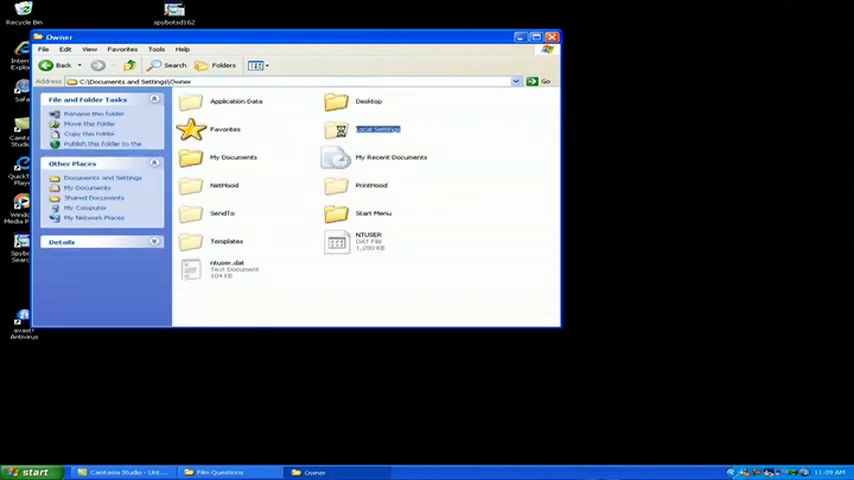
{"action": "double_click", "coordinate": [376, 128]}
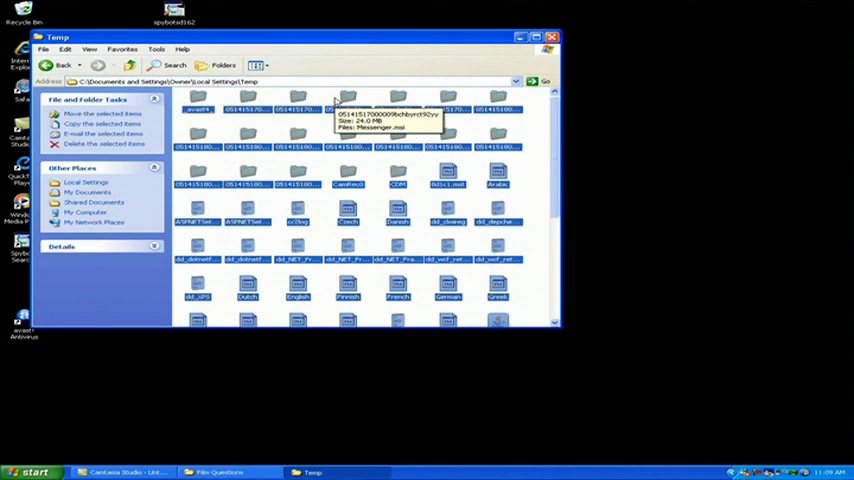
{"action": "mouse_move", "coordinate": [336, 104]}
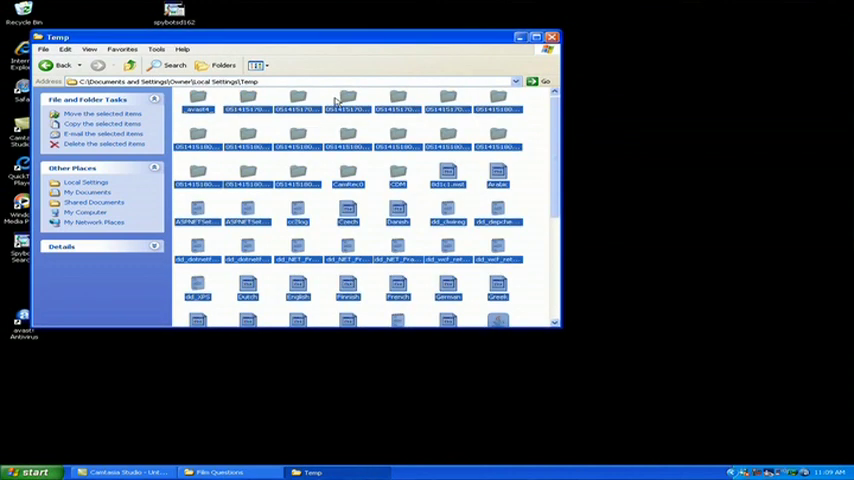
{"action": "scroll", "scroll_direction": "down", "scroll_amount": 3}
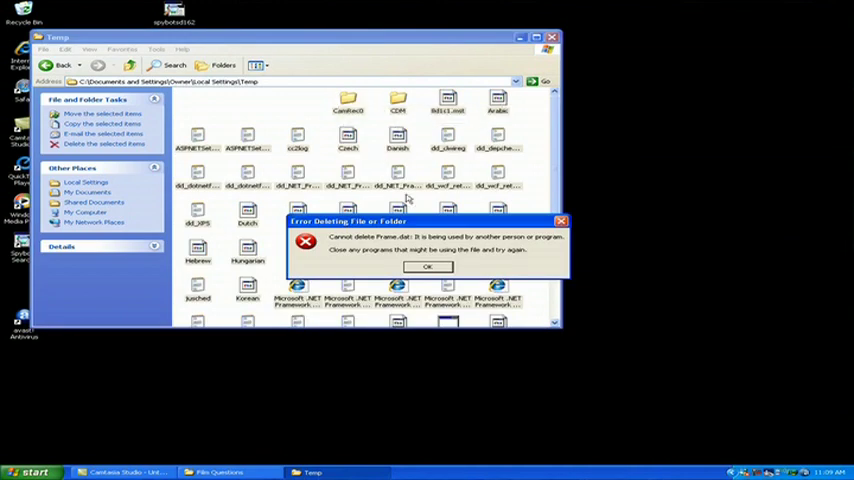
{"action": "left_click", "coordinate": [428, 266]}
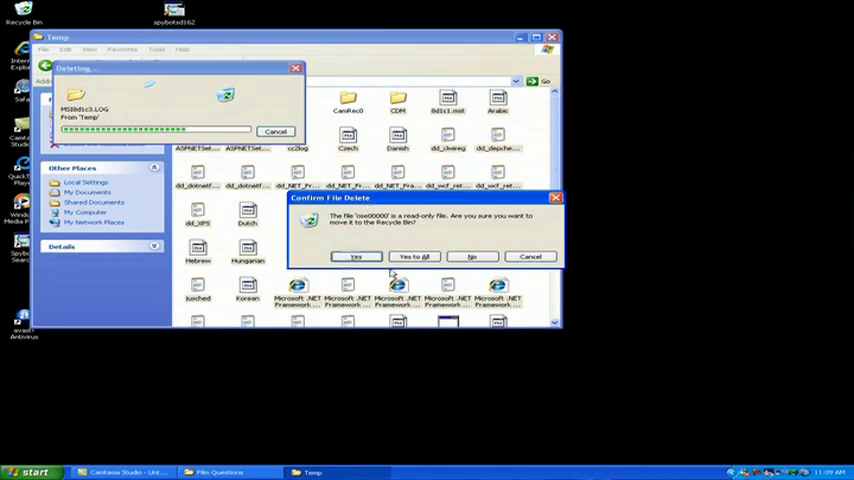
{"action": "left_click", "coordinate": [414, 256]}
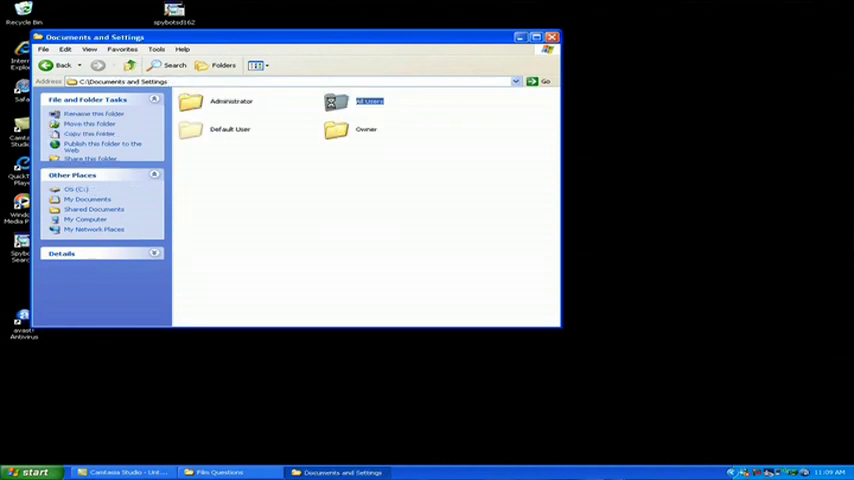
Step: Check that the Administrator's Local Settings Temp folder is empty
{"action": "double_click", "coordinate": [368, 100]}
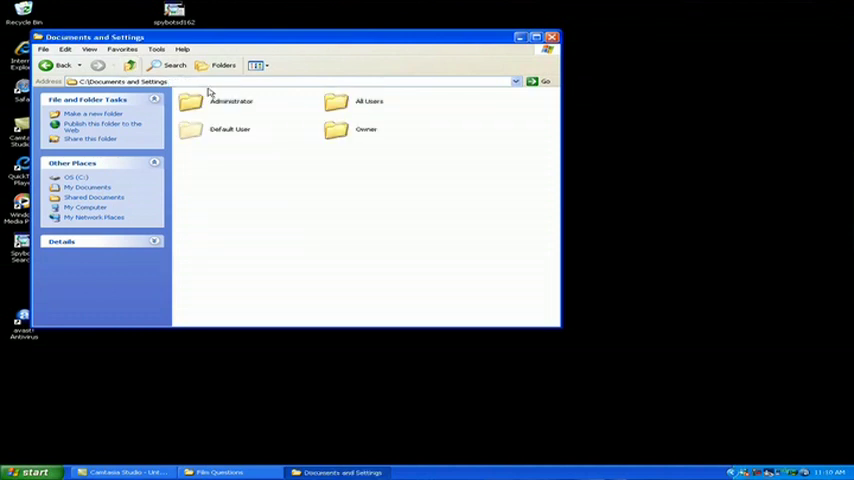
{"action": "double_click", "coordinate": [232, 100]}
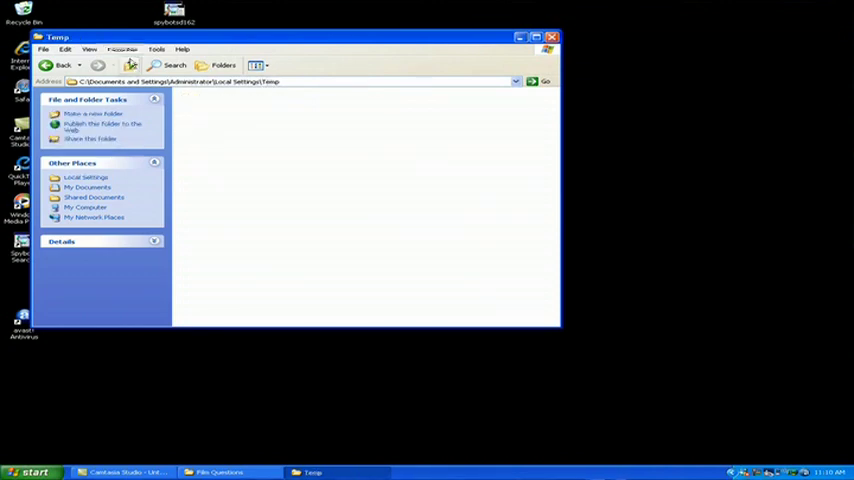
{"action": "left_click", "coordinate": [130, 64]}
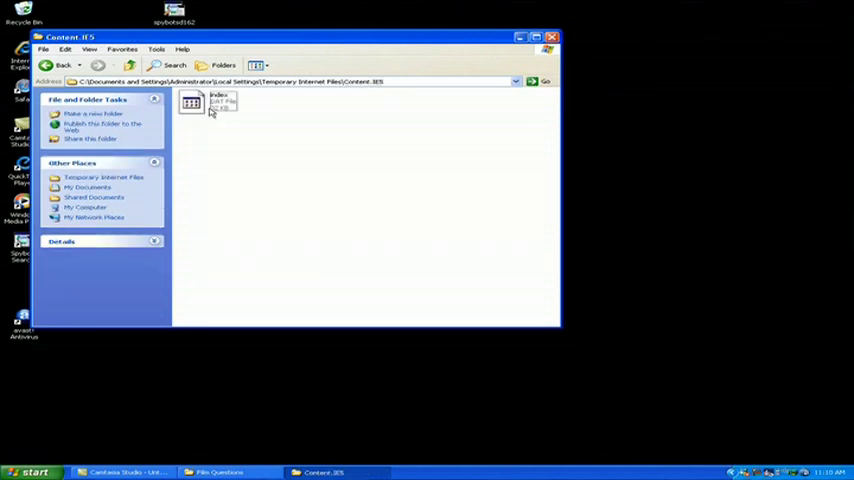
Step: Check that the Administrator's Temporary Internet Files\Content.IE5 and History folders are empty
{"action": "left_click", "coordinate": [192, 100]}
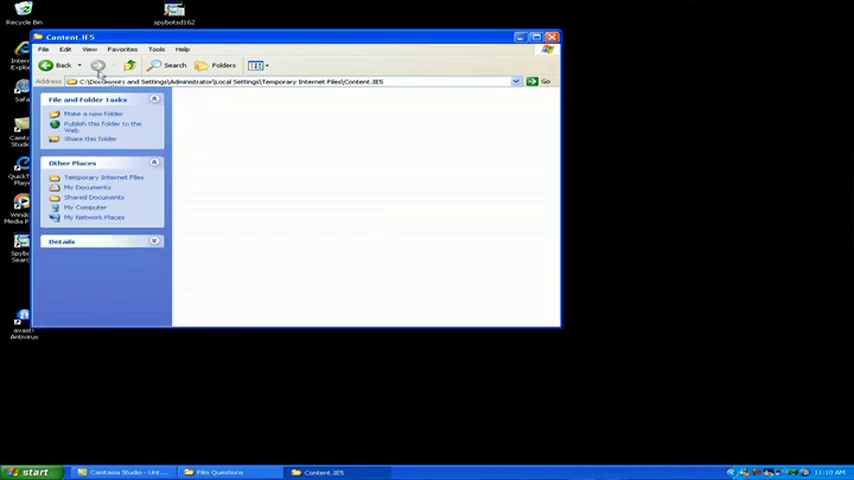
{"action": "left_click", "coordinate": [64, 64]}
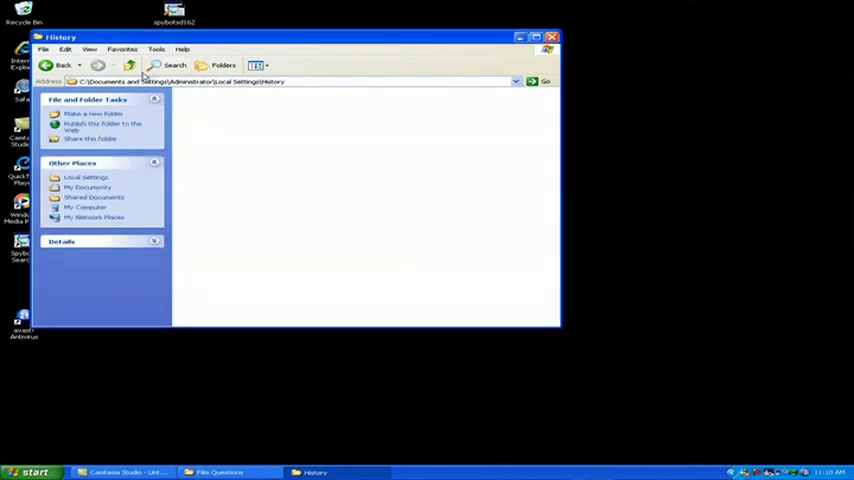
{"action": "left_click", "coordinate": [130, 64]}
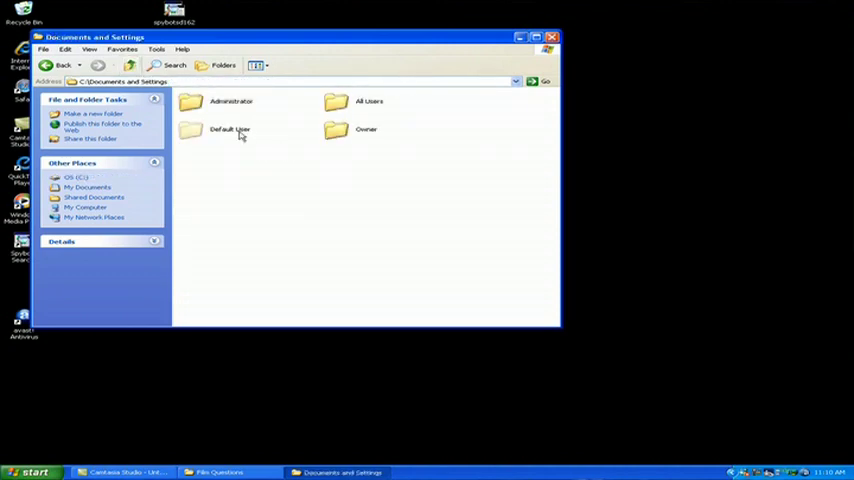
Step: Delete History.IE5 from the Default User's Local Settings History and return to Default User
{"action": "double_click", "coordinate": [230, 128]}
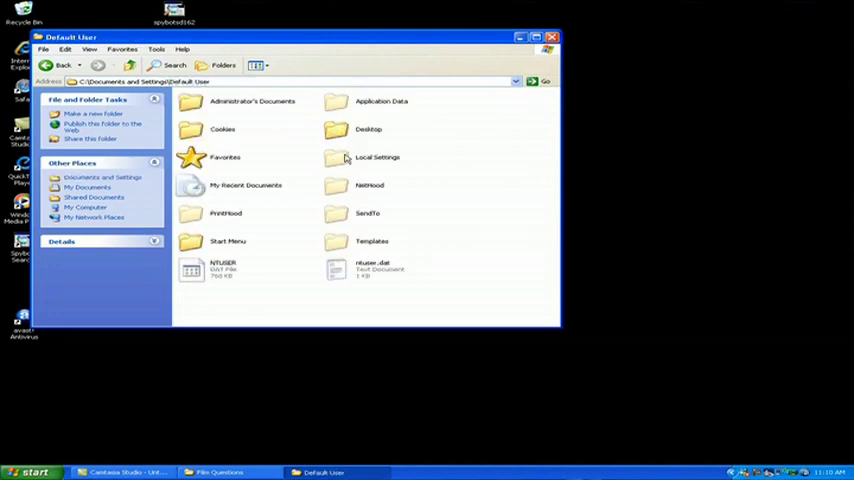
{"action": "double_click", "coordinate": [376, 156]}
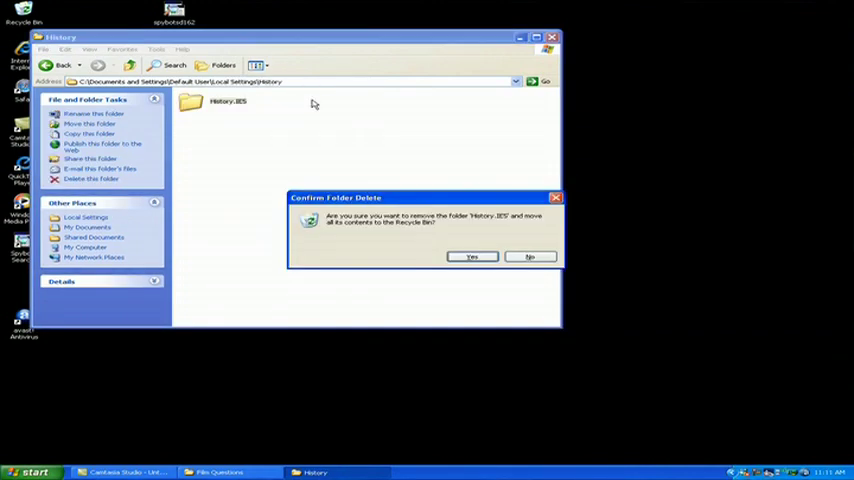
{"action": "left_click", "coordinate": [470, 256]}
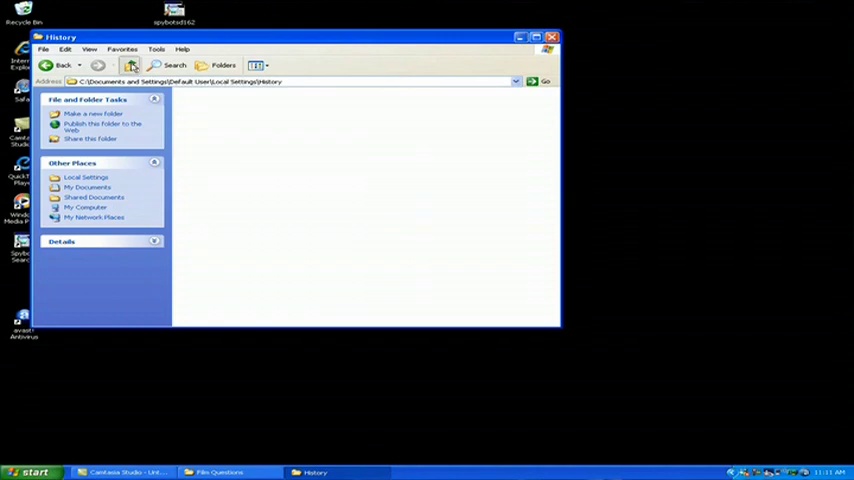
{"action": "left_click", "coordinate": [64, 64]}
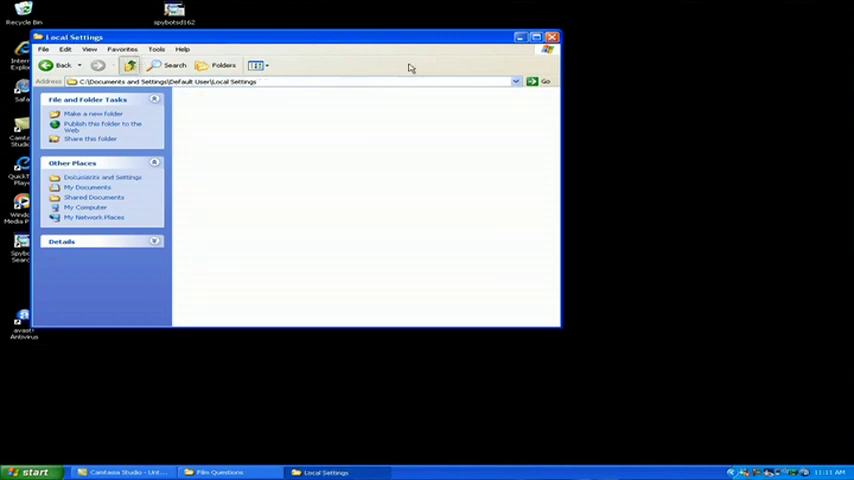
{"action": "left_click", "coordinate": [64, 64]}
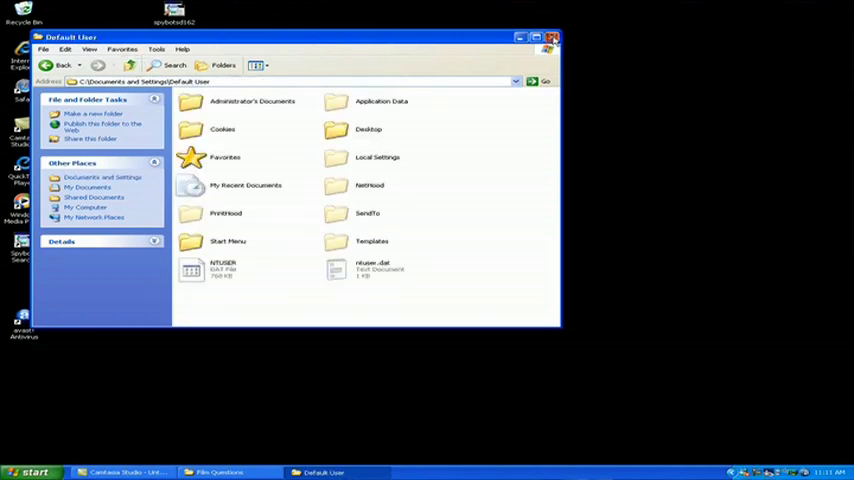